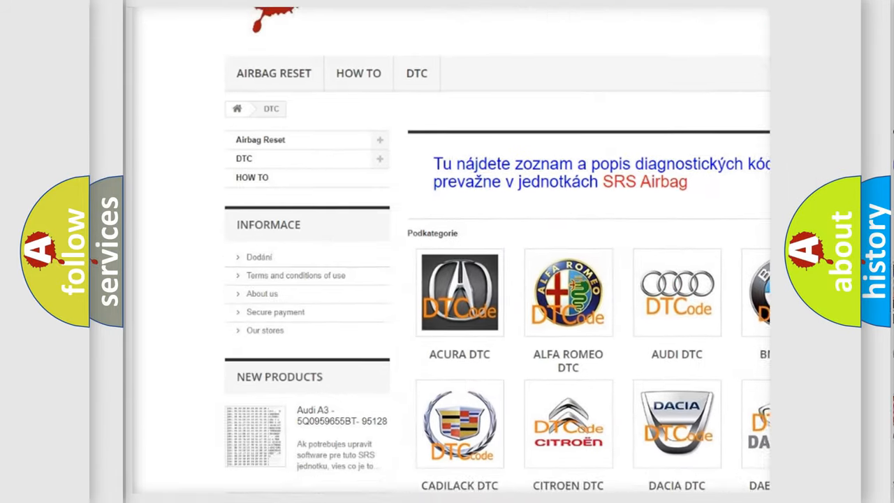
scroll("down", 3)
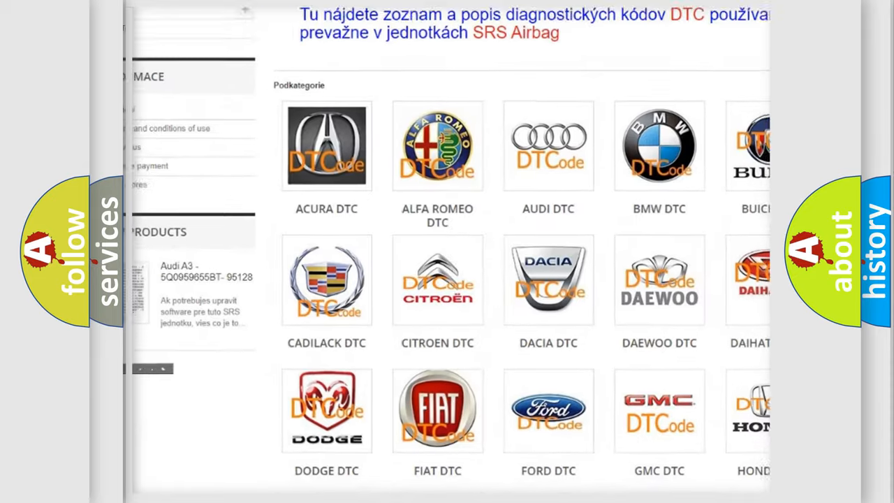
scroll("down", 3)
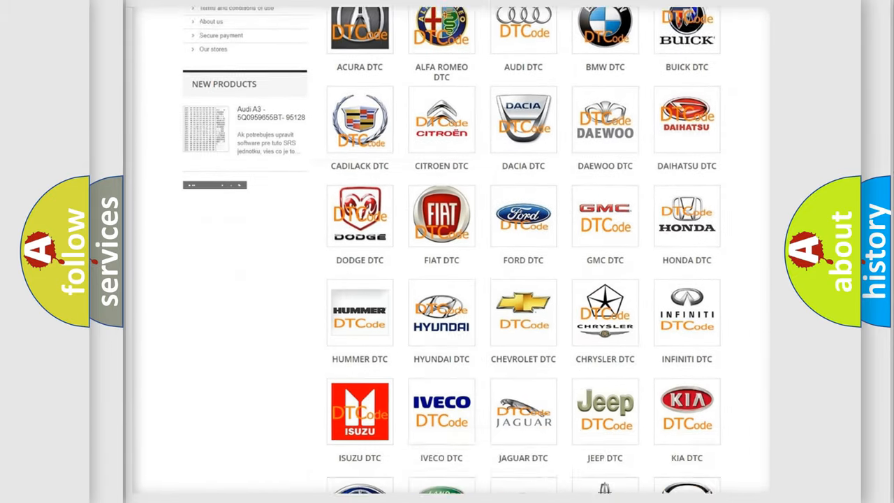
scroll("down", 3)
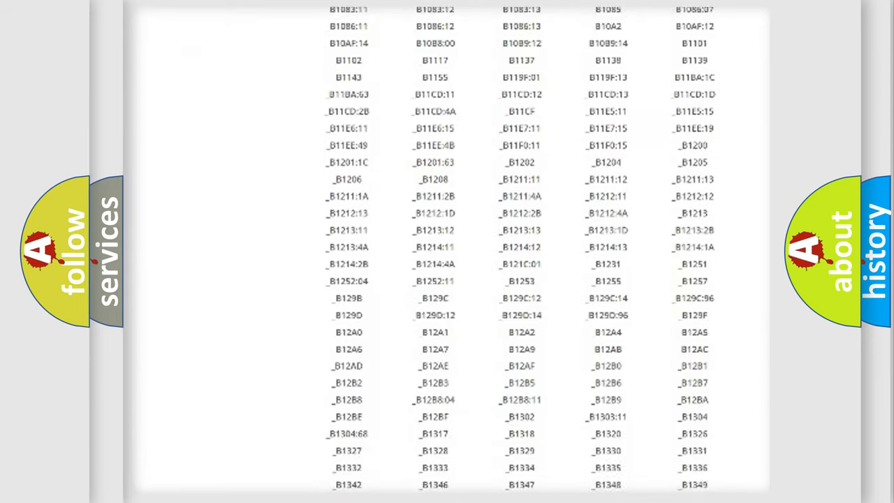
scroll("down", 3)
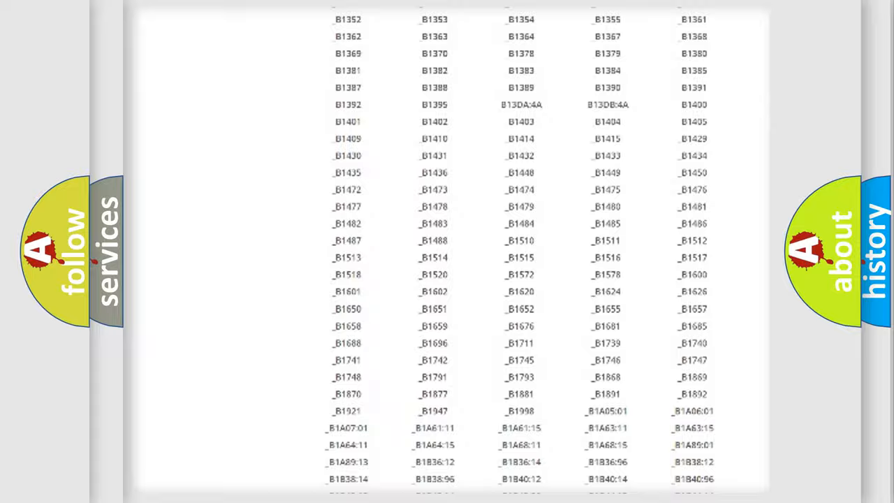
scroll("up", 3)
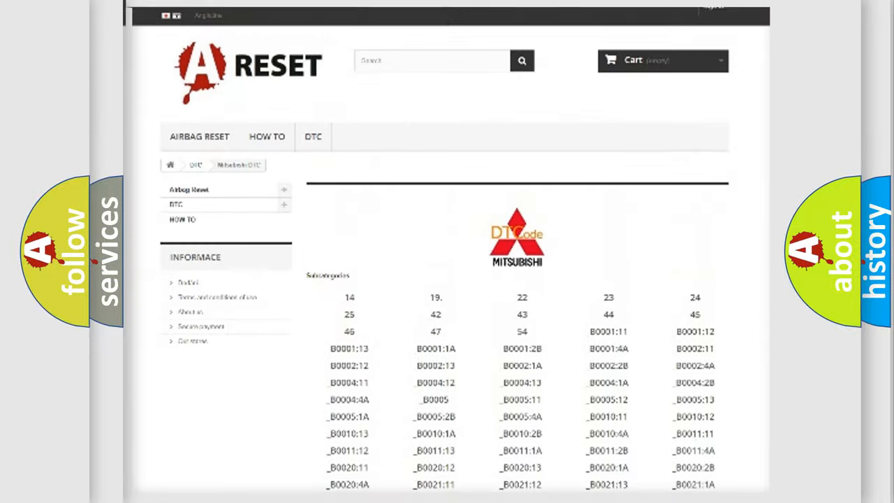